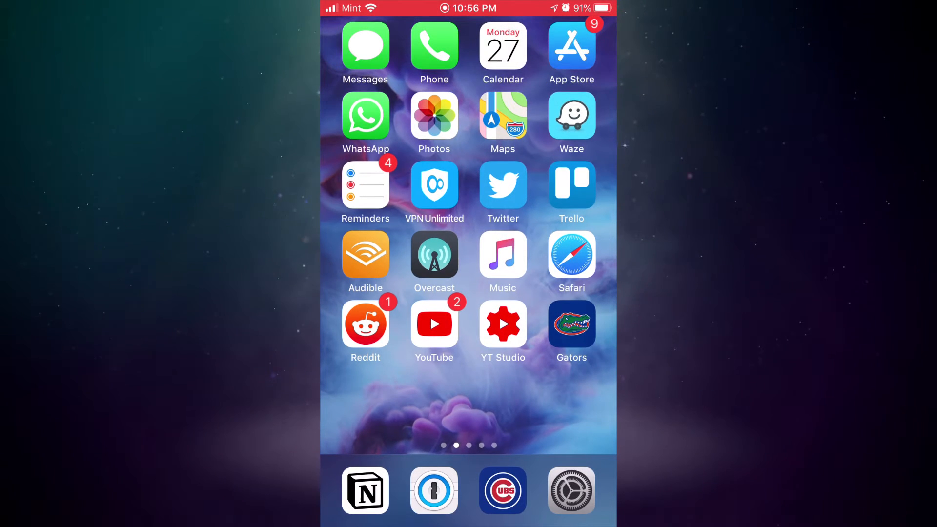
Step: Reach Settings > Control Center > Customize Controls showing Notes, Dark Mode, Timer, Camera and Voice Memos included
click(571, 491)
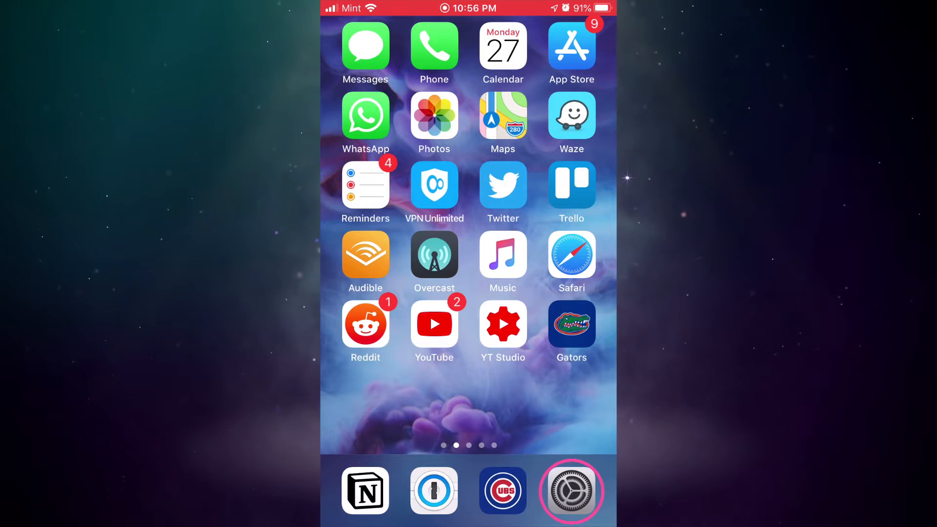
click(571, 491)
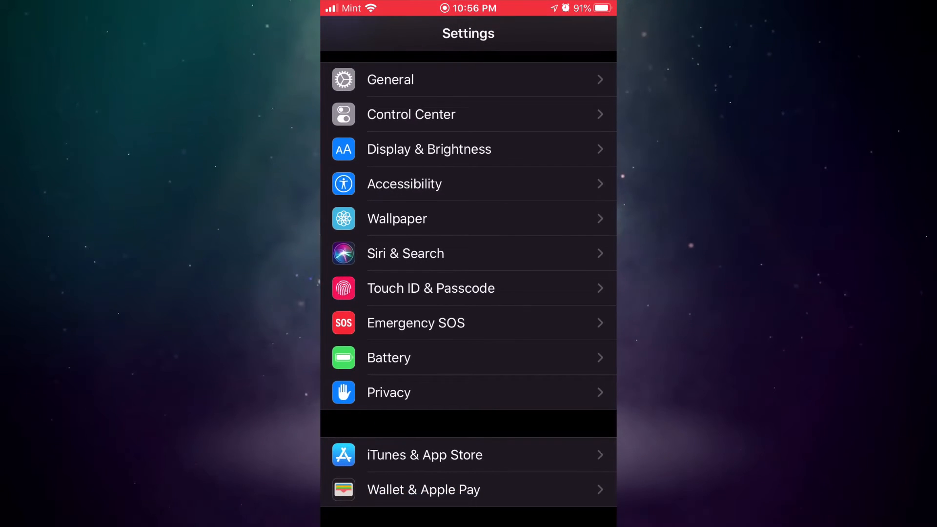
scroll(down, 3)
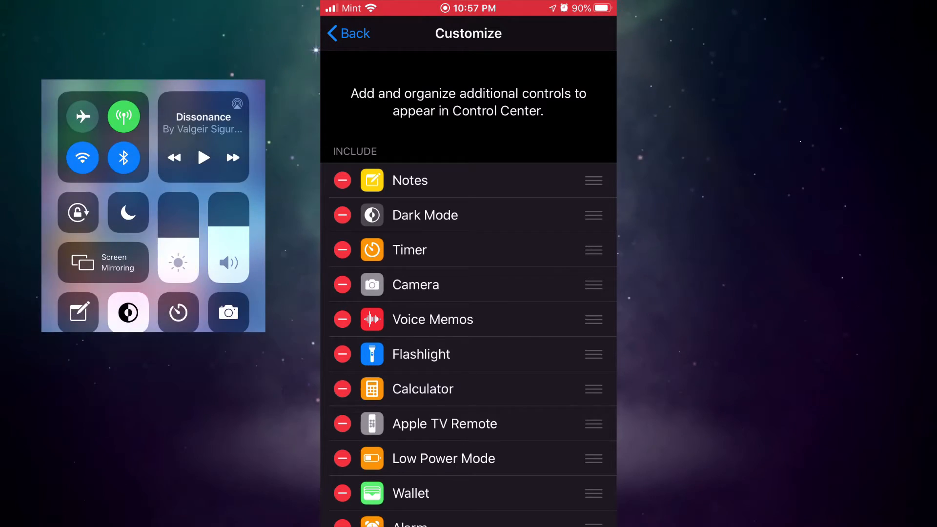
click(127, 212)
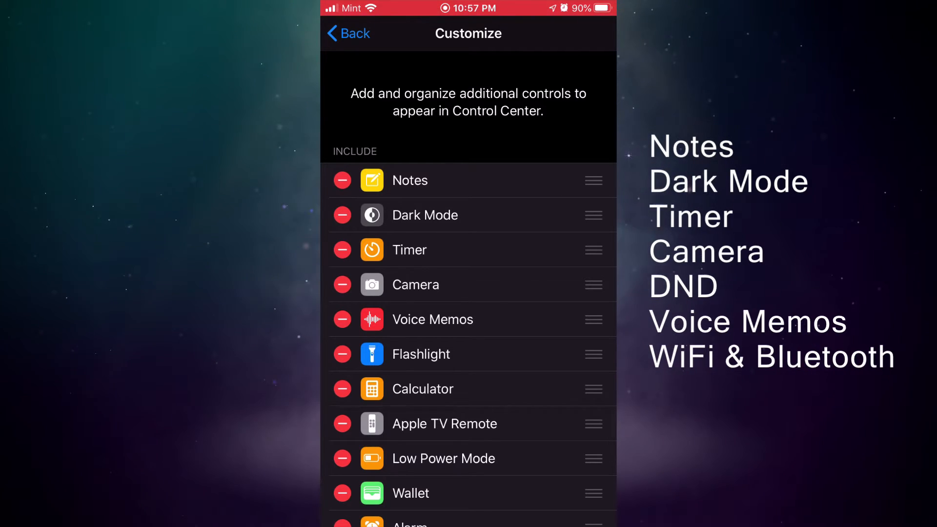
click(348, 33)
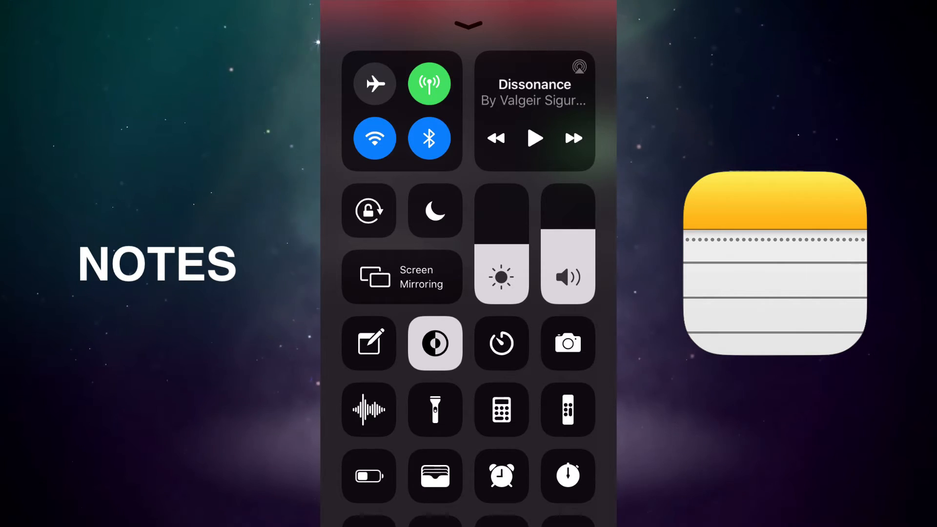
Step: Launch Notes from its new Control Center shortcut
click(368, 343)
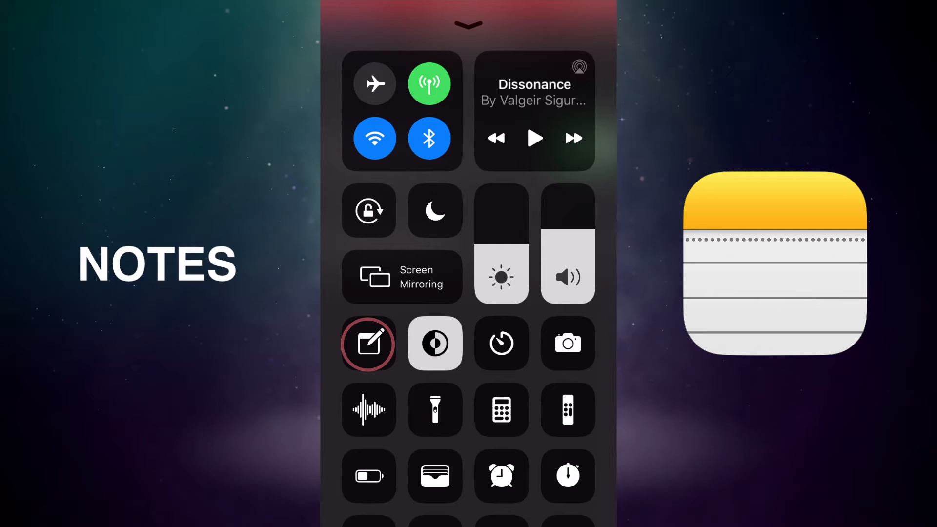
click(368, 343)
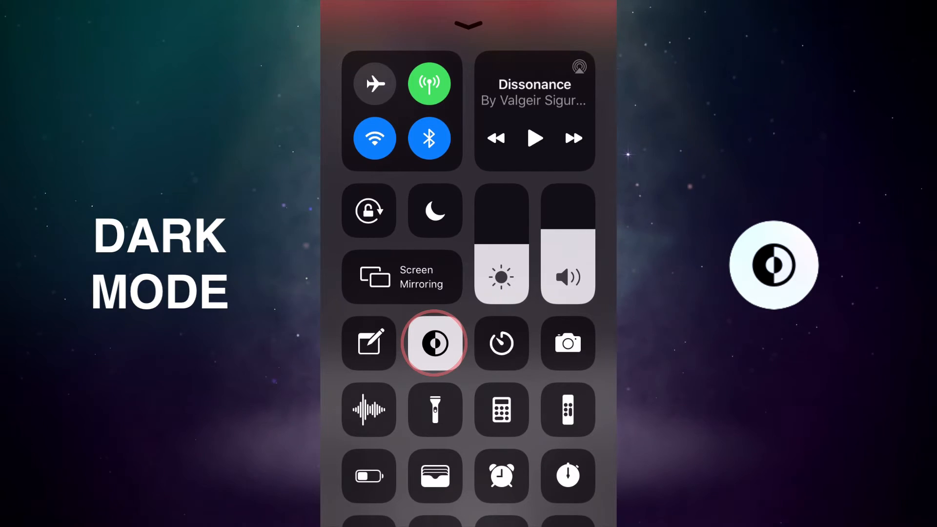
click(434, 342)
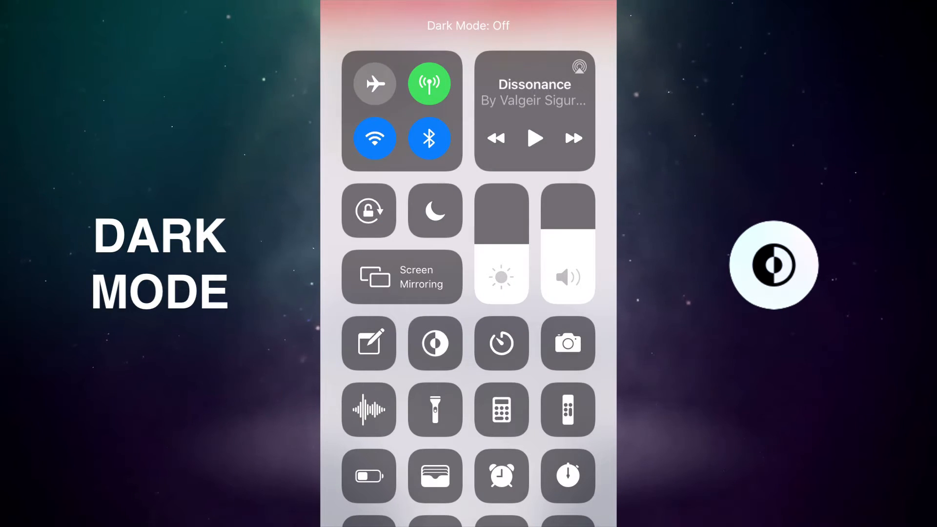
click(435, 344)
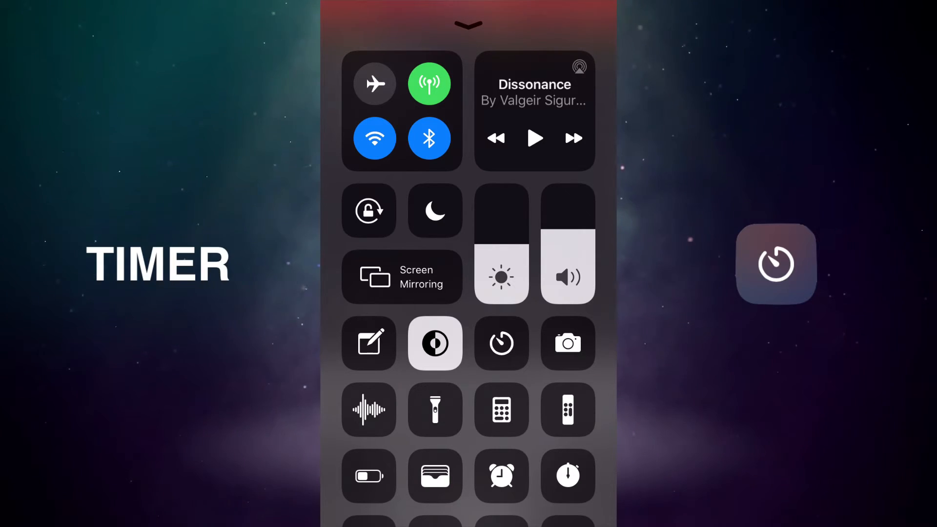
click(502, 343)
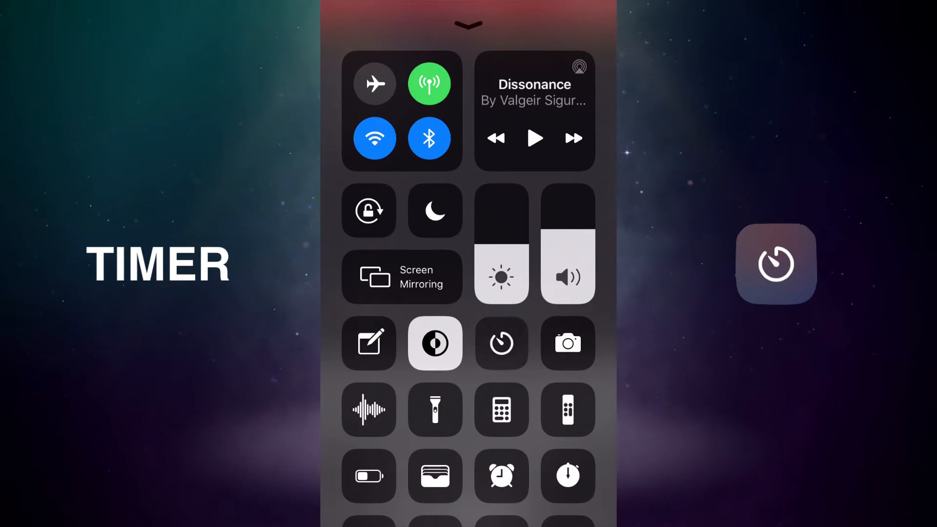
click(501, 342)
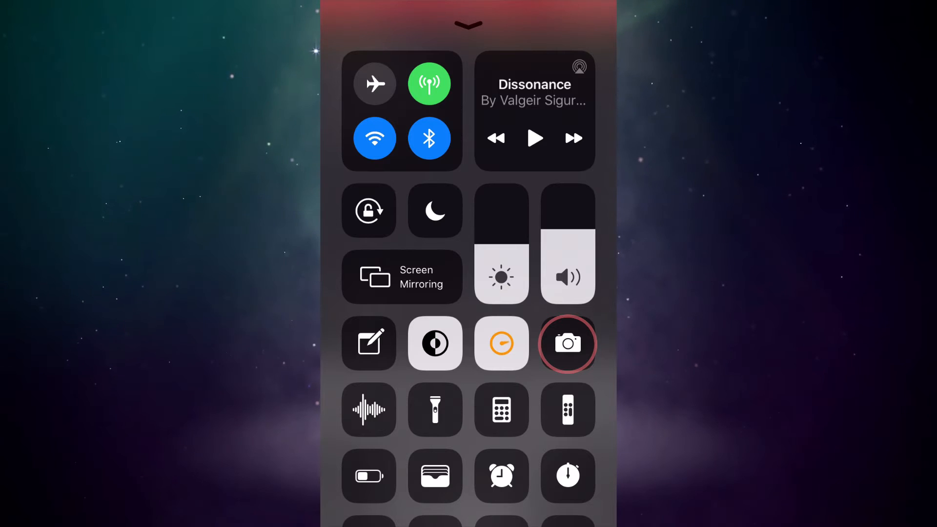
click(567, 343)
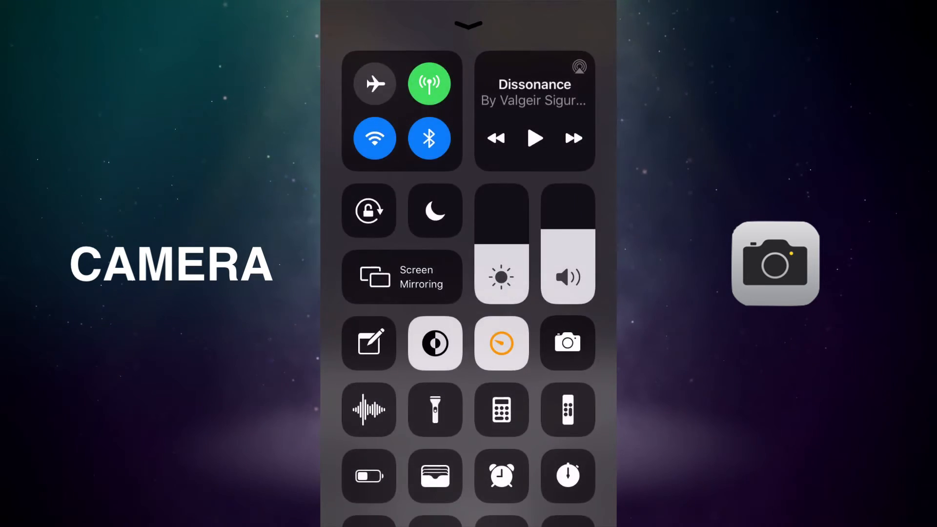
click(567, 342)
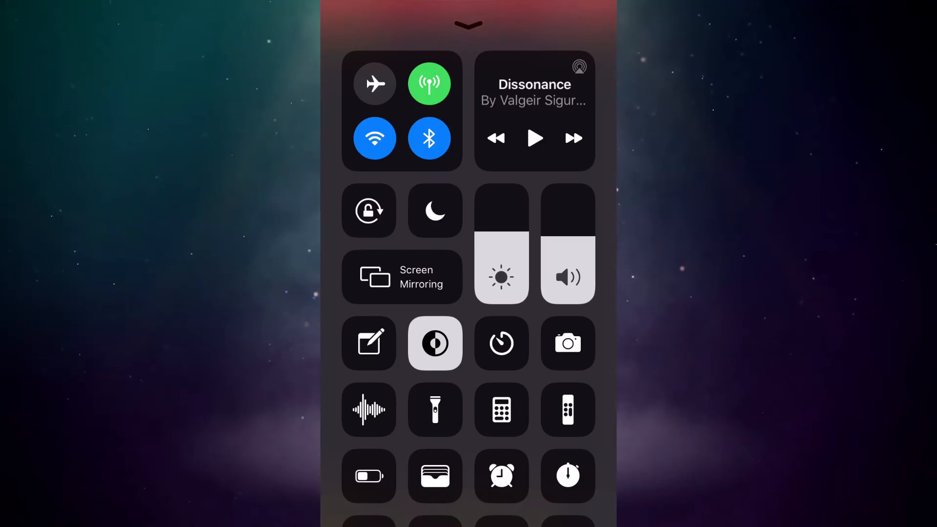
click(435, 209)
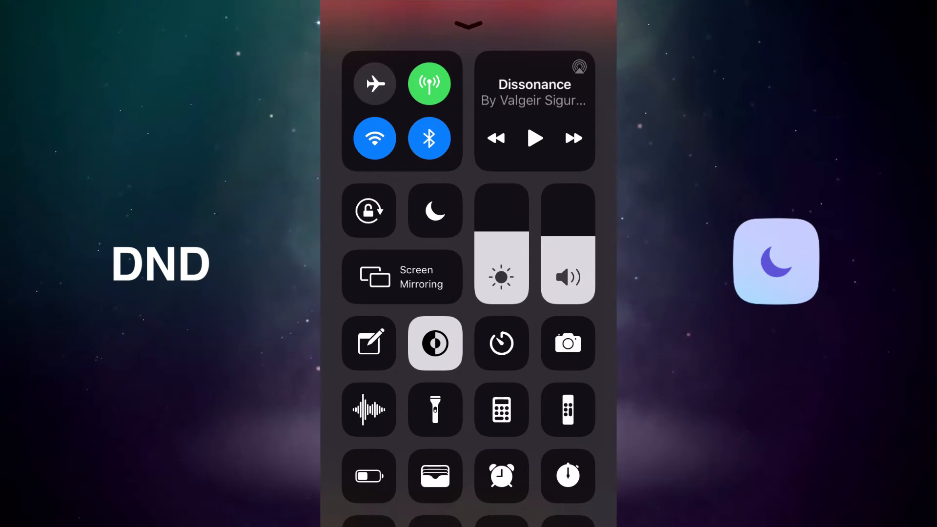
click(436, 209)
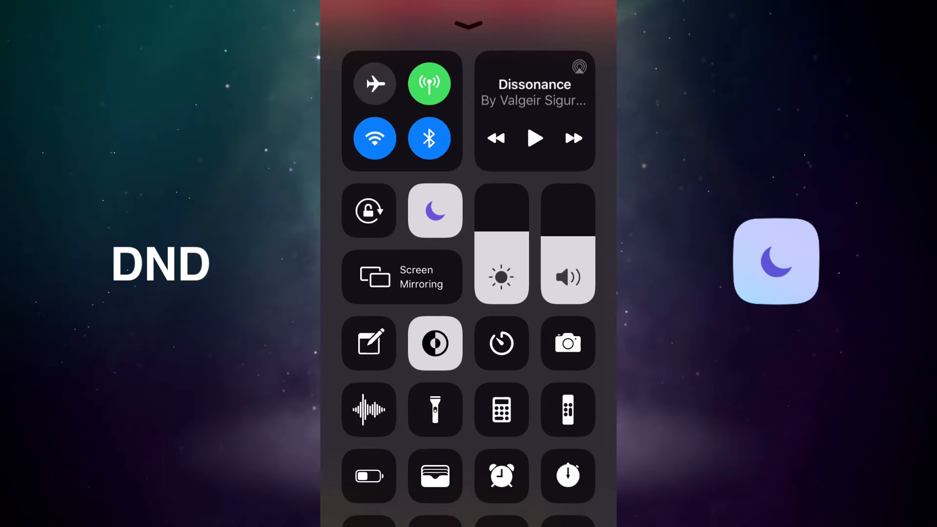
click(434, 211)
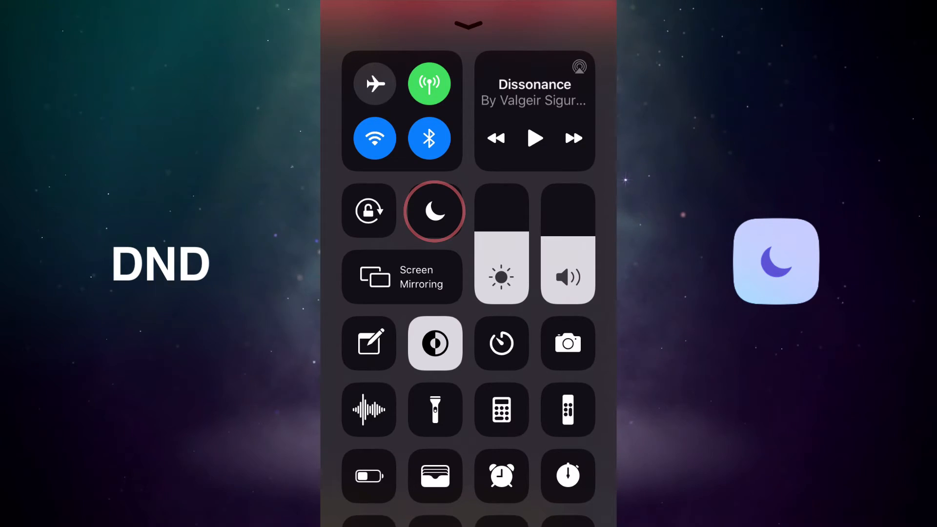
click(435, 211)
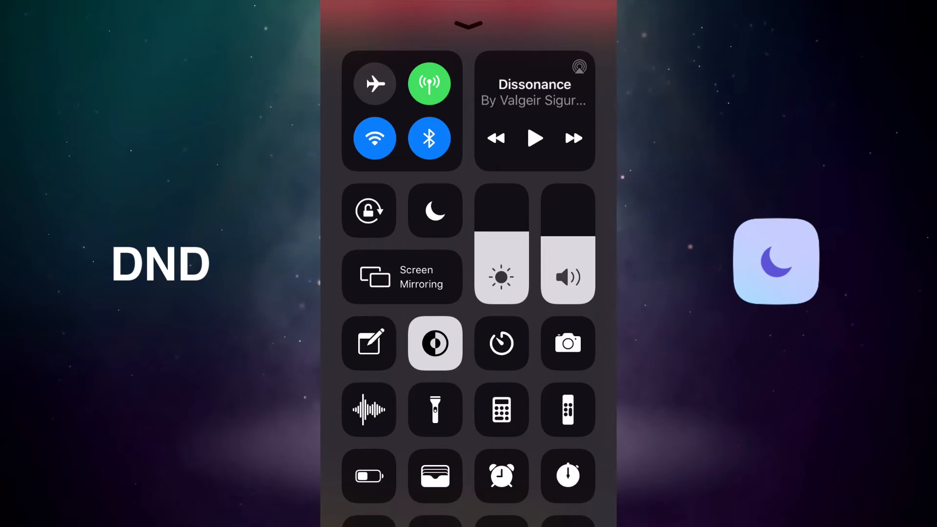
click(435, 210)
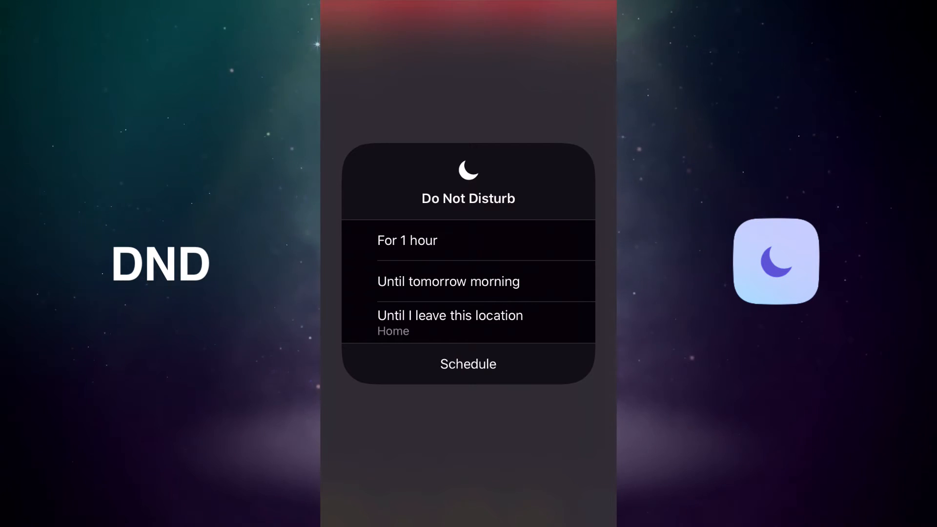
click(468, 241)
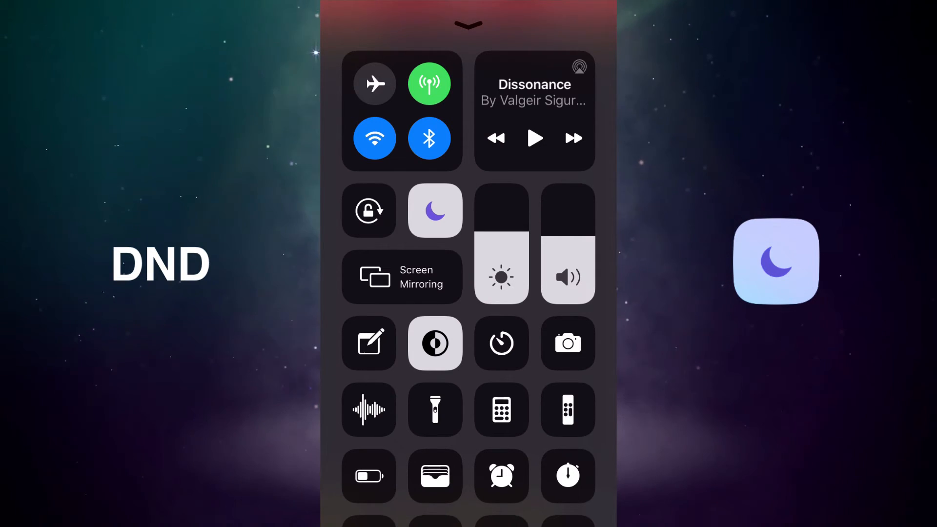
click(435, 210)
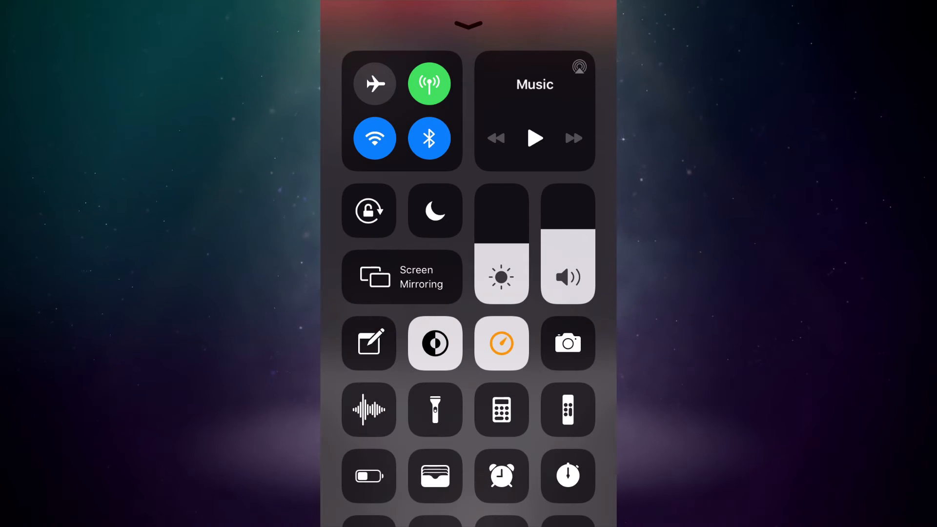
Step: Launch Voice Memos from Control Center and record New Recording 4, starting then stopping it
click(368, 409)
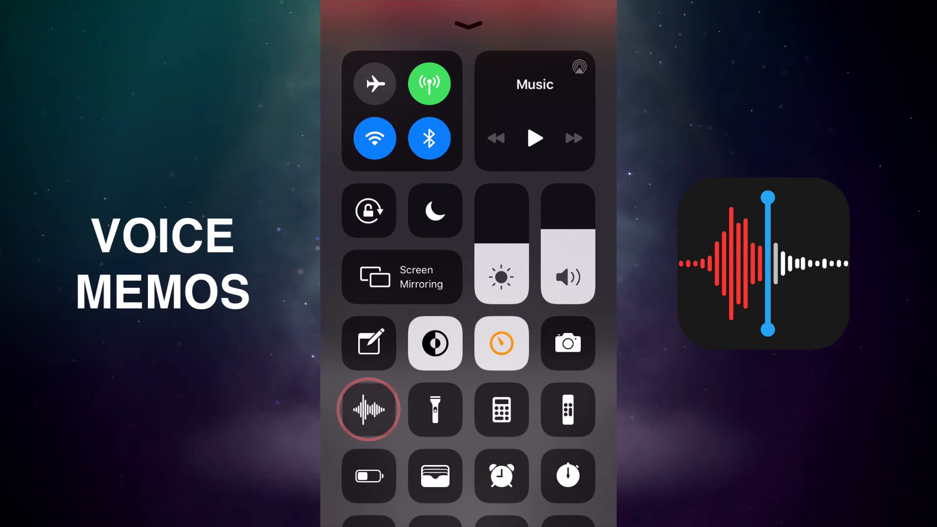
click(367, 410)
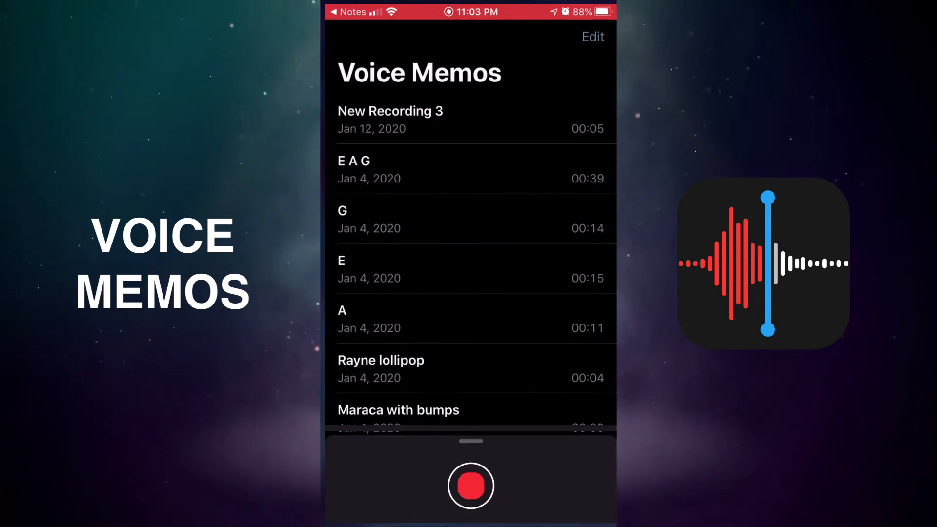
click(470, 485)
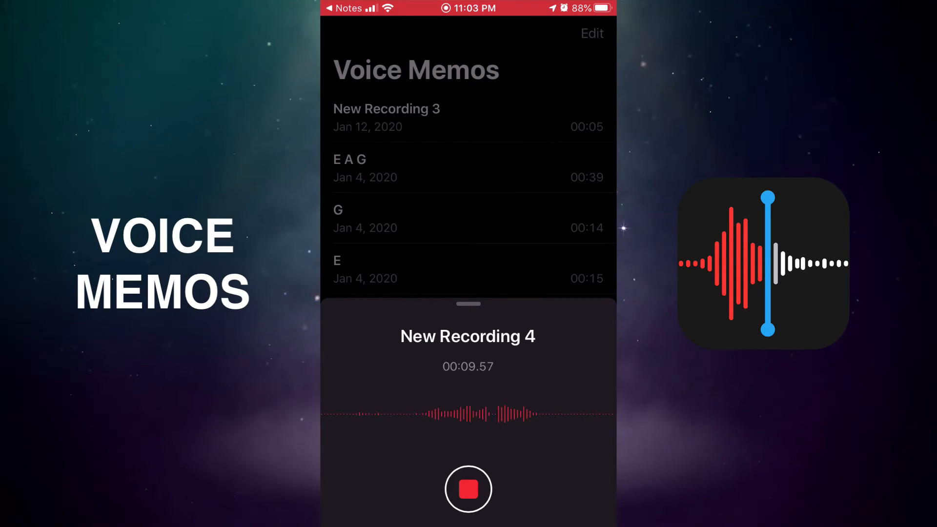
click(468, 489)
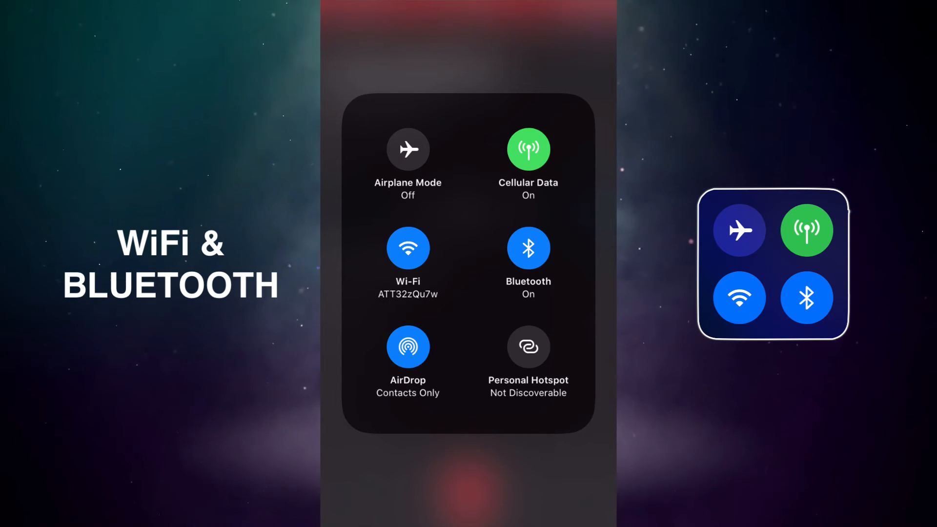
Step: Expand the connectivity tile, toggle Bluetooth so Wi-Fi and Bluetooth are on, then return to the main grid
click(408, 248)
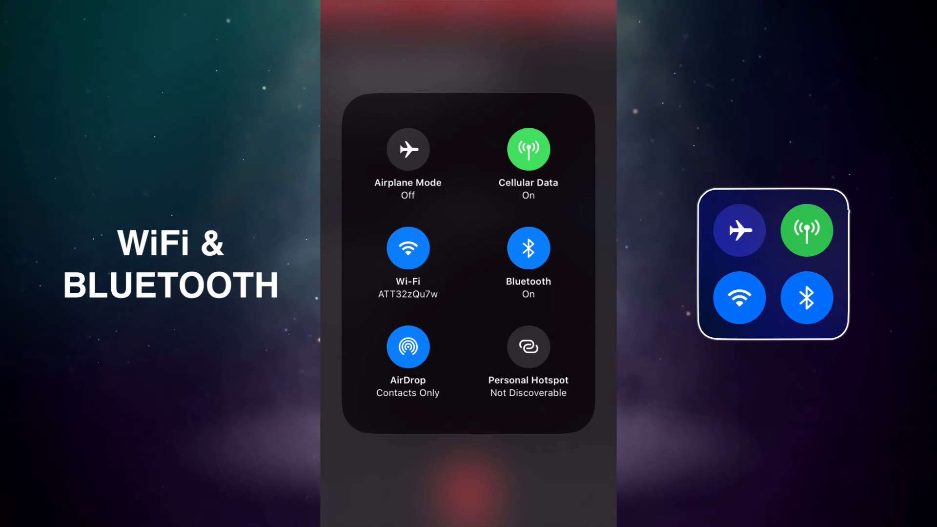
click(528, 247)
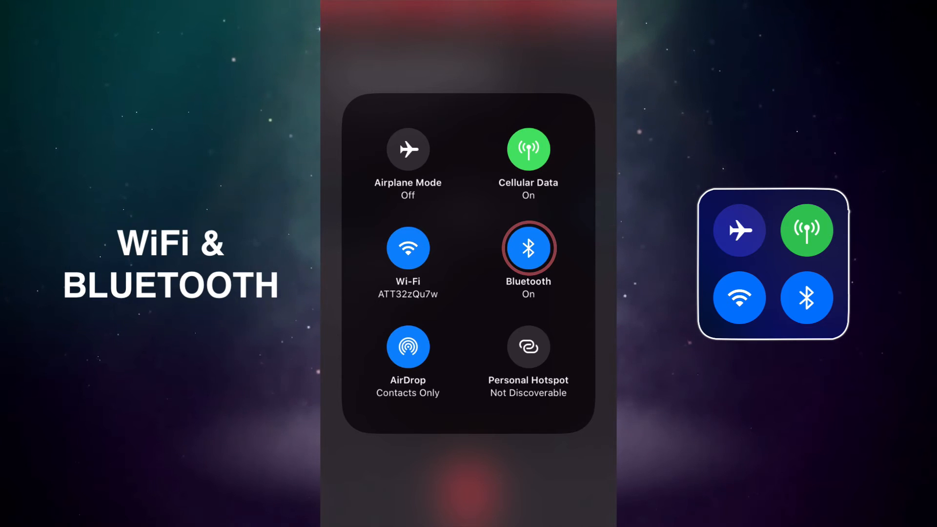
click(528, 248)
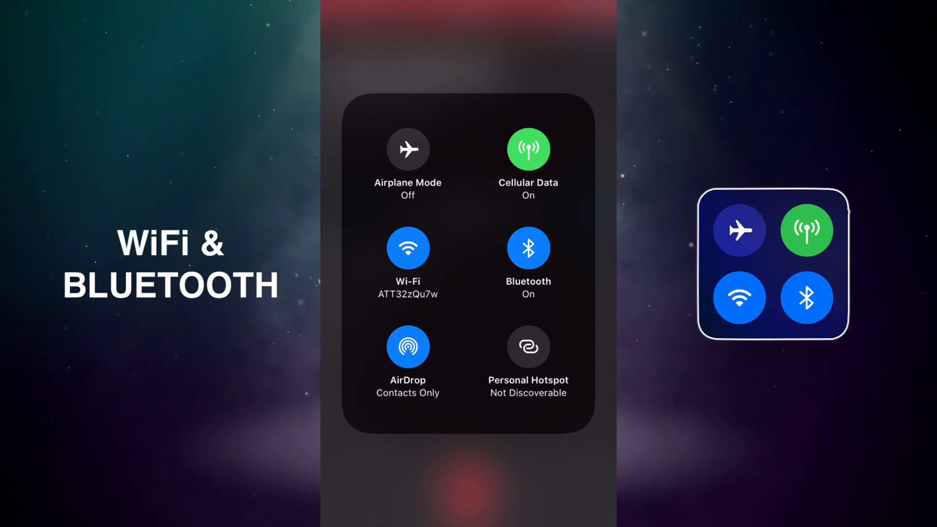
click(528, 347)
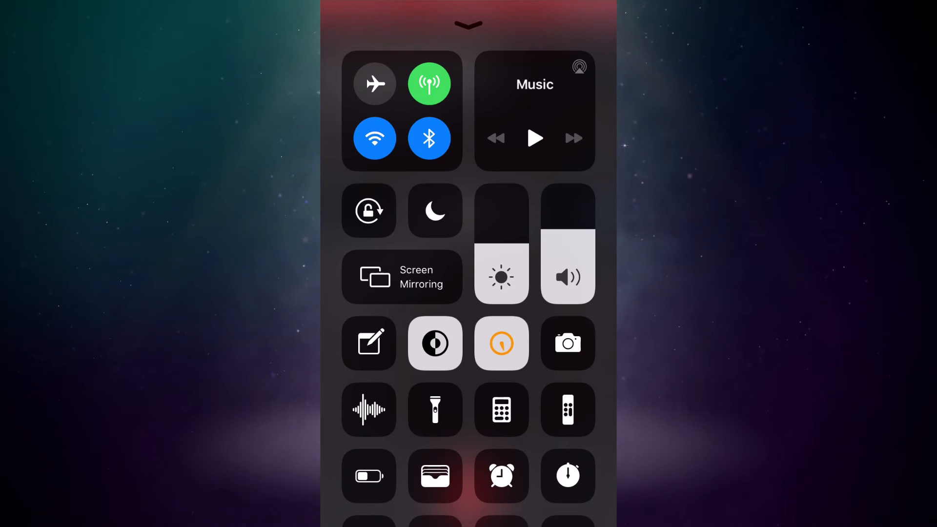
Step: Reach the Apple TV Remote control lower in Control Center and bring up the remote
scroll(down, 3)
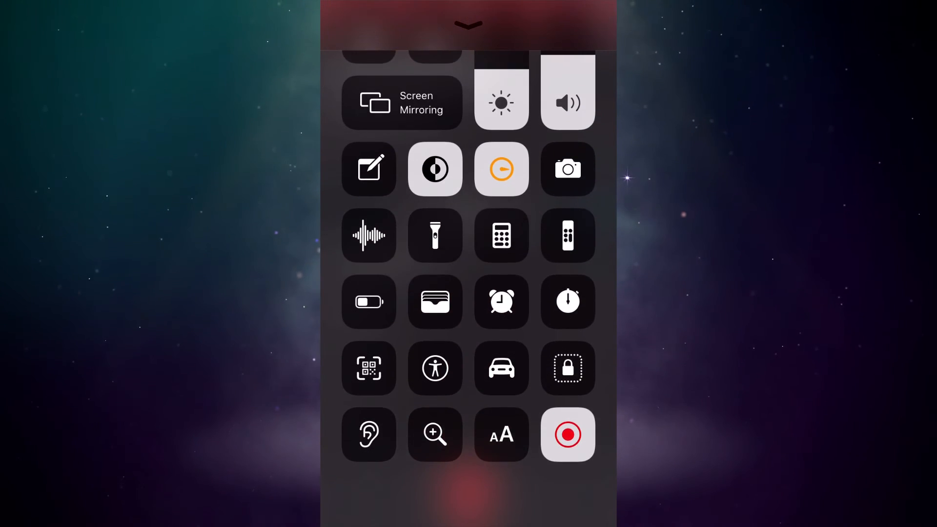
scroll(down, 3)
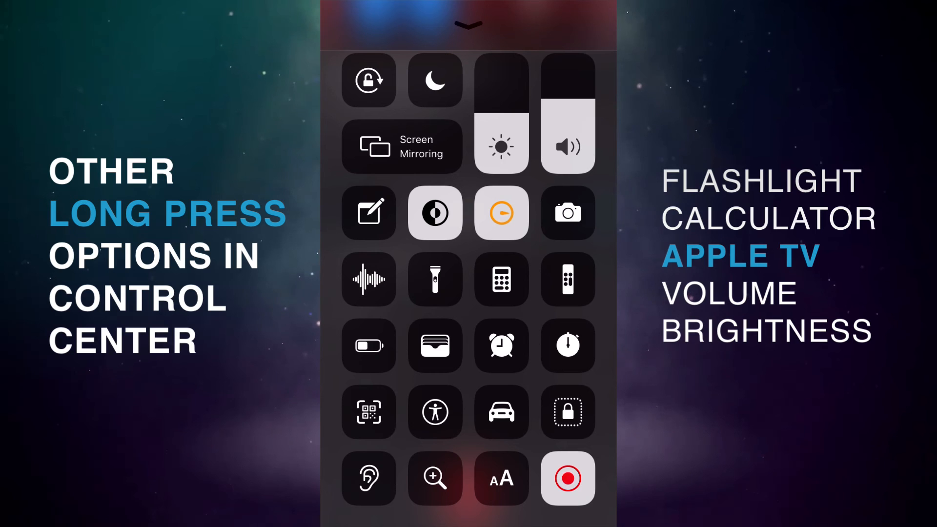
click(567, 280)
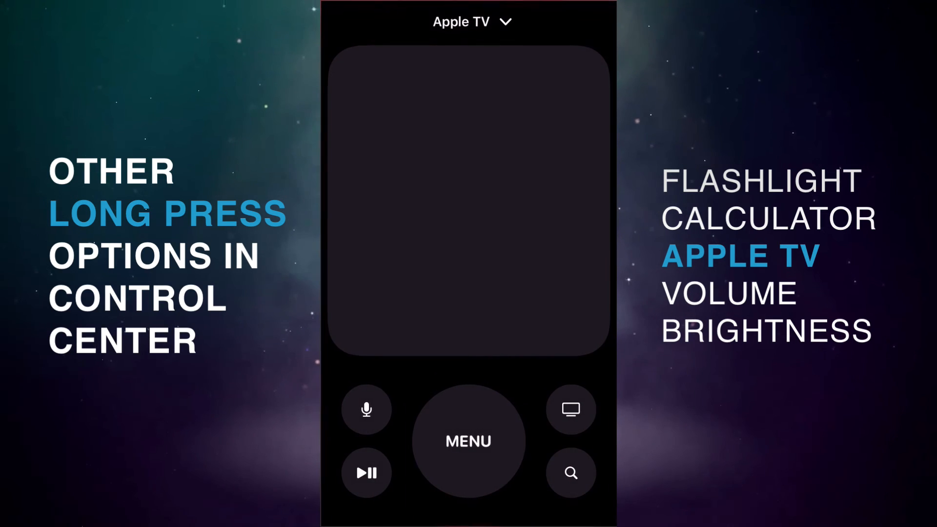